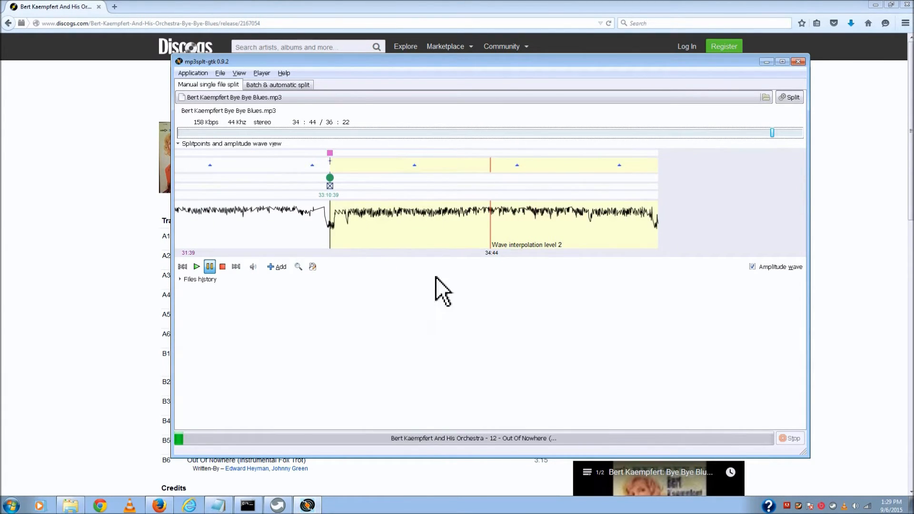
{"action": "mouse_move", "coordinate": [362, 227]}
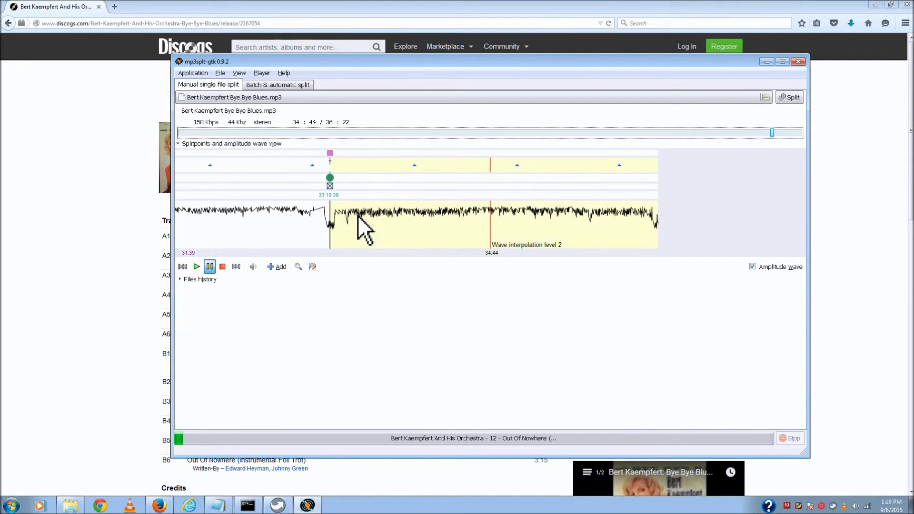
{"action": "mouse_move", "coordinate": [222, 87]}
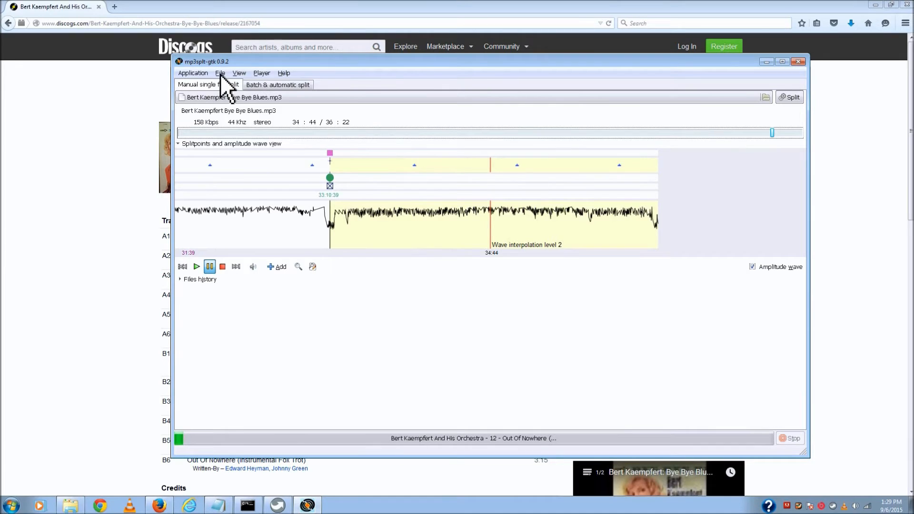